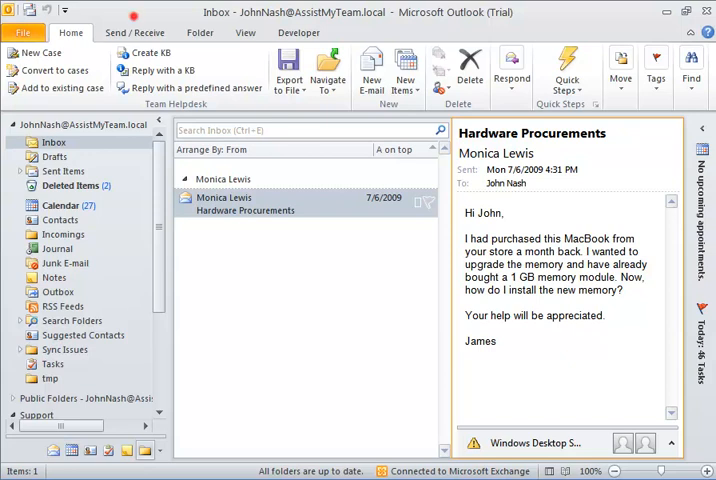
Reach the Email Monitoring & Automatic Assignment settings via File > Team Helpdesk Manager
click(24, 32)
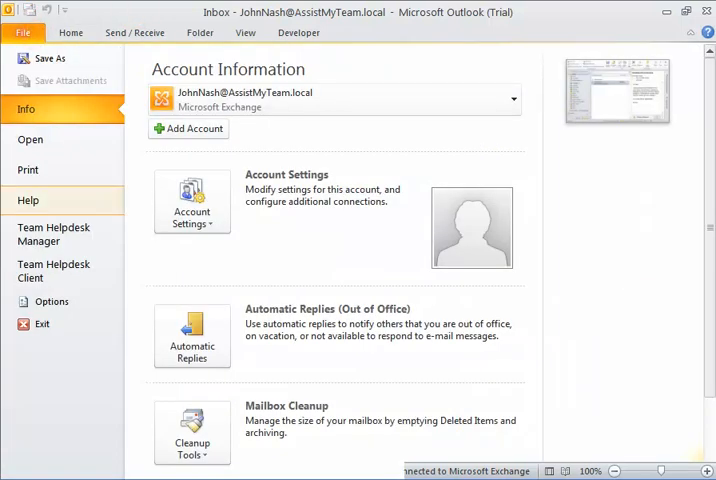
click(54, 234)
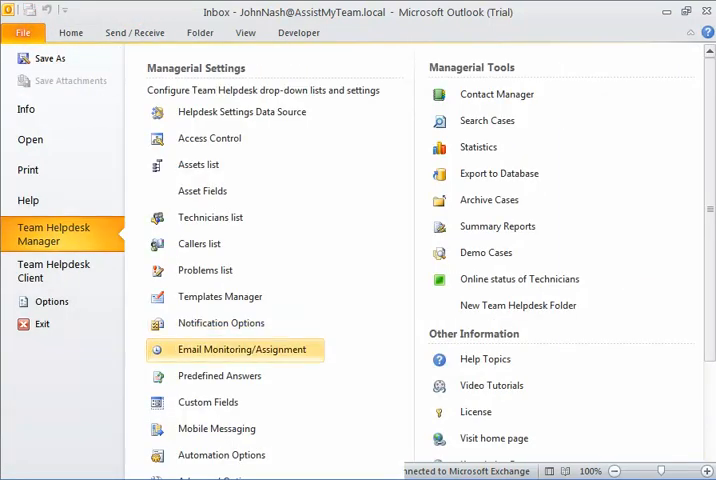
click(242, 349)
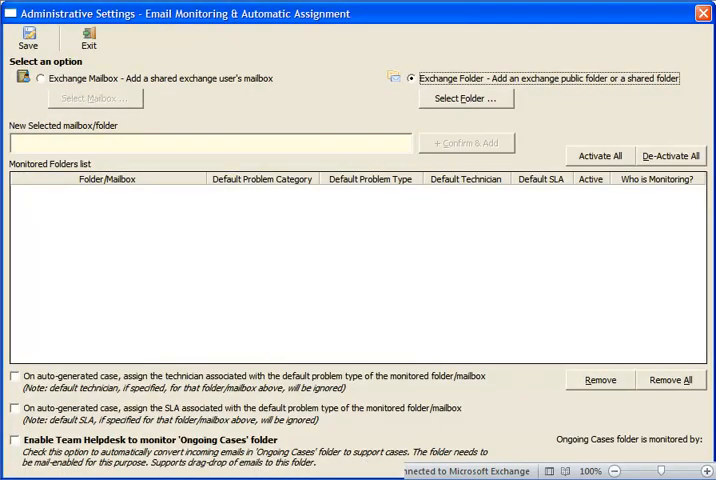
Choose Exchange public folder monitoring and add All Public Folders > Sales to the monitored list
click(39, 78)
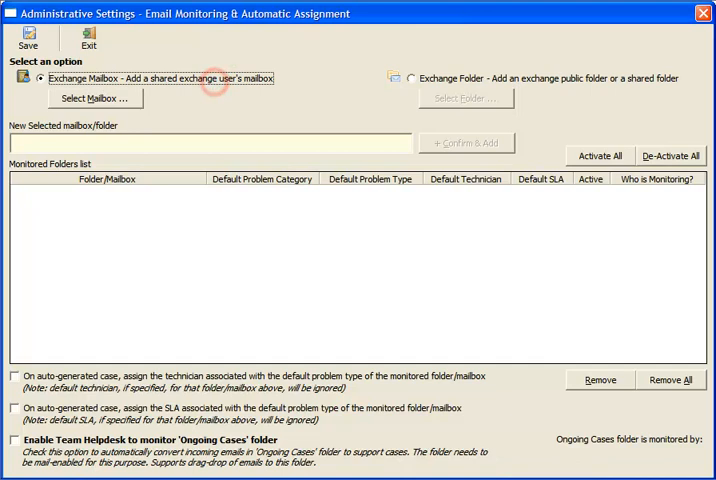
click(410, 78)
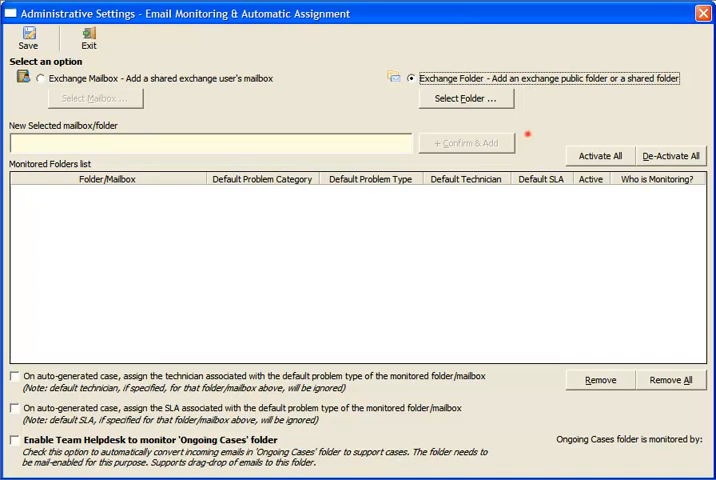
click(464, 98)
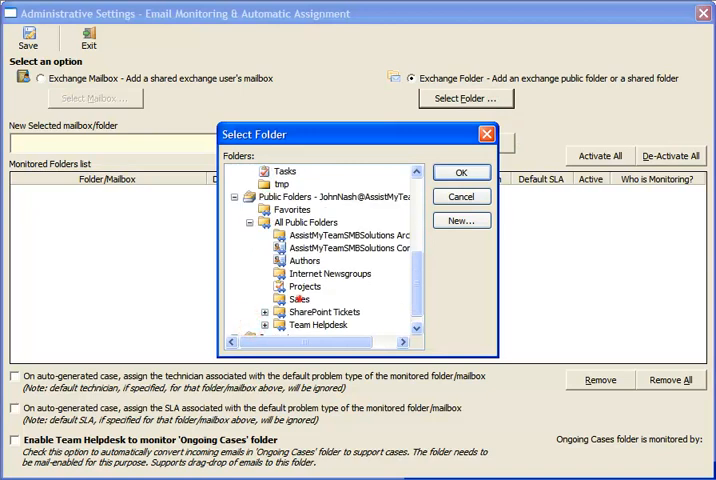
click(461, 172)
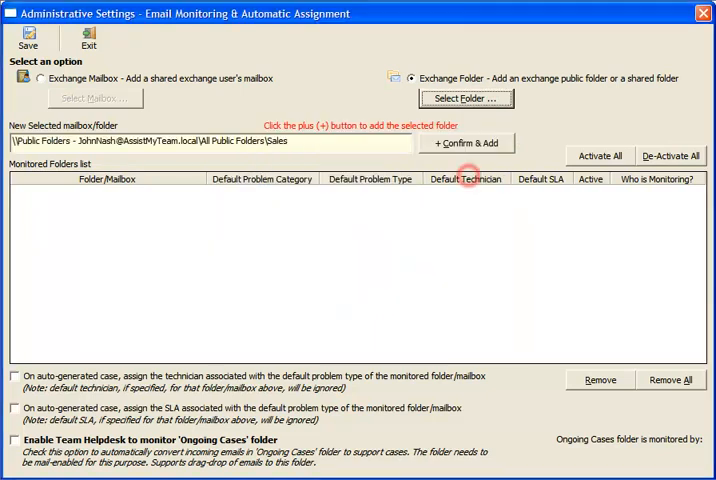
click(466, 143)
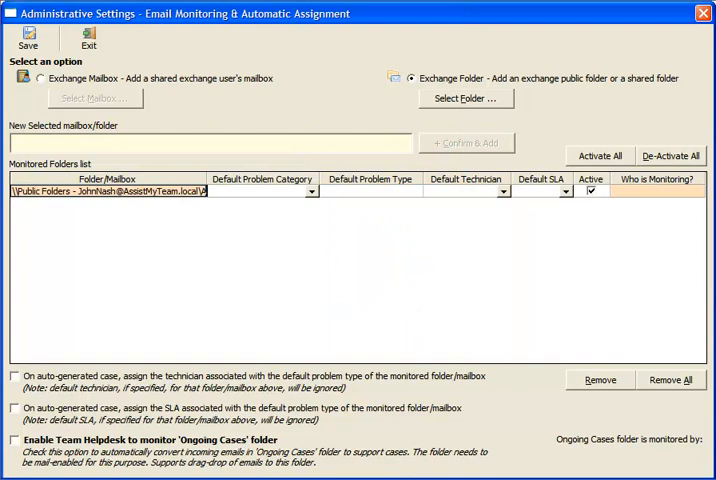
click(467, 191)
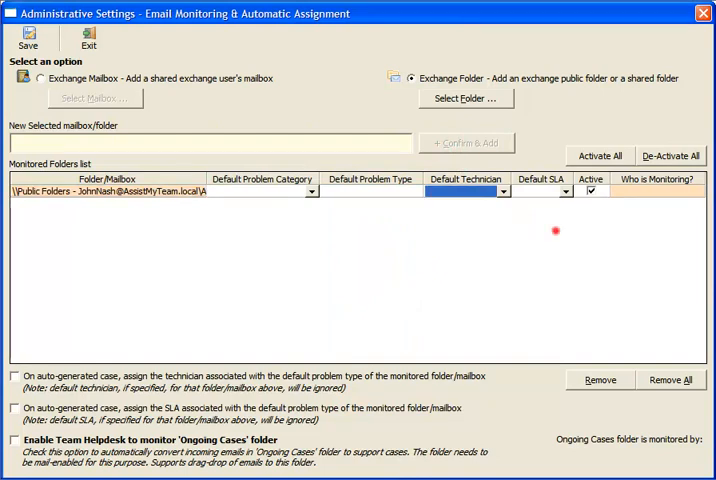
click(503, 191)
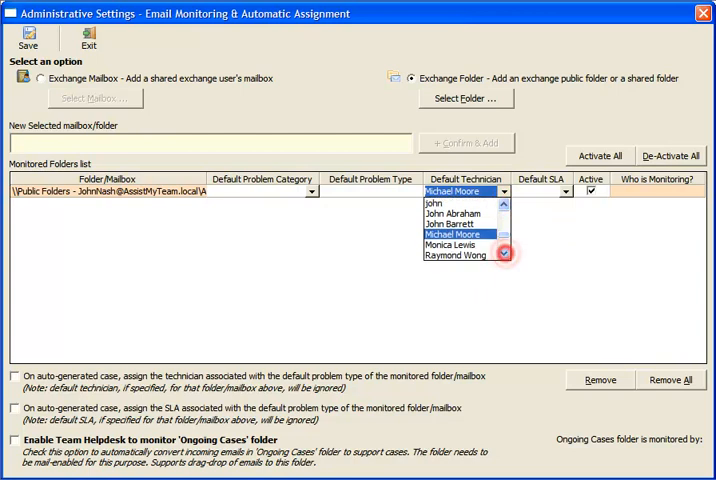
click(452, 245)
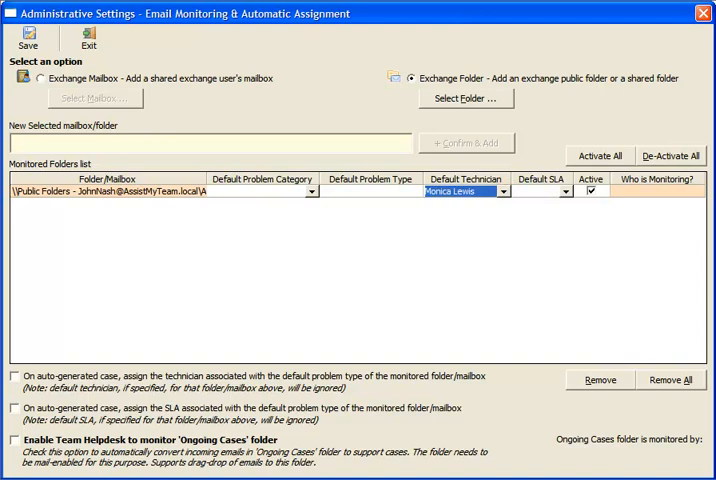
click(305, 186)
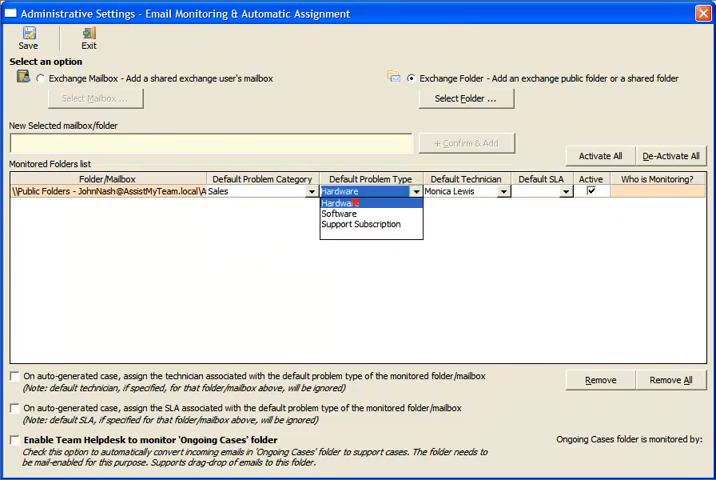
click(367, 191)
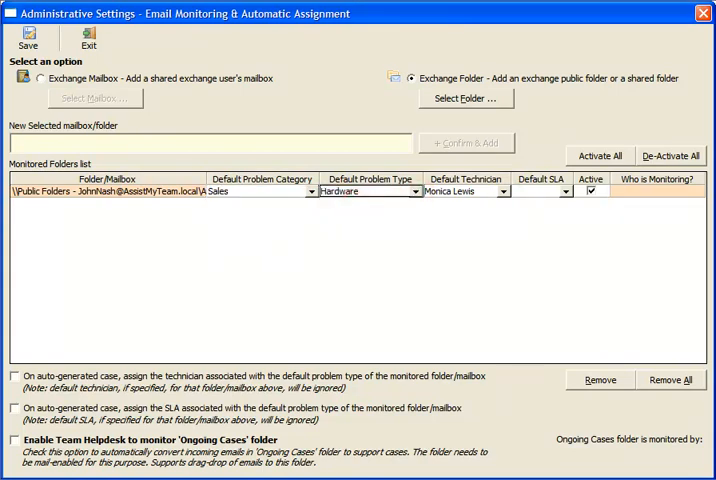
click(569, 192)
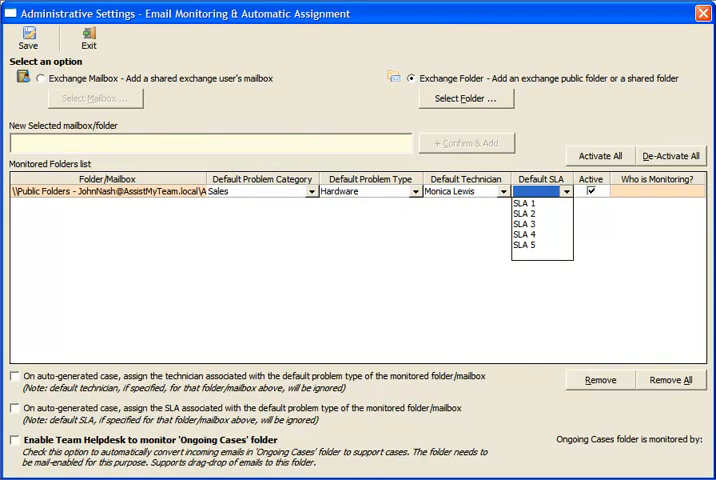
click(523, 213)
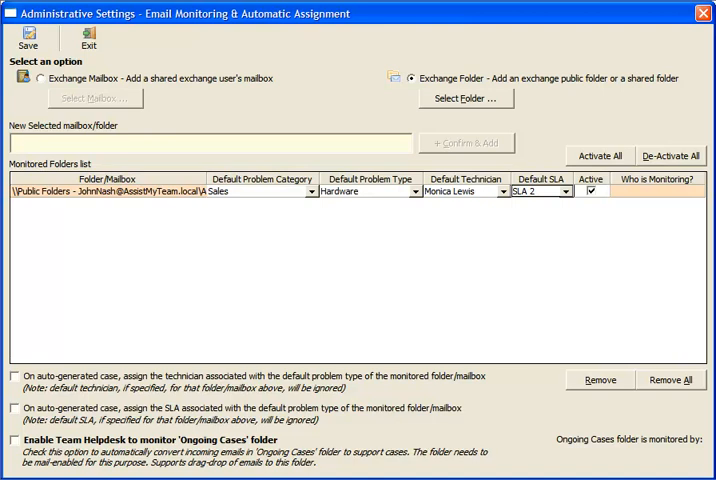
click(45, 79)
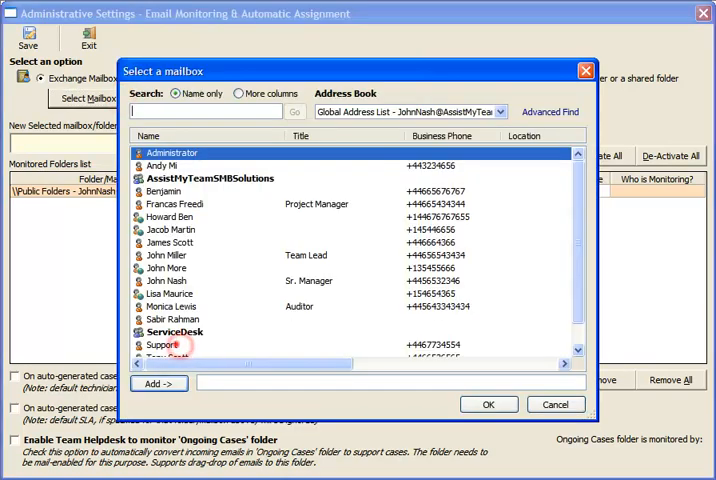
click(162, 344)
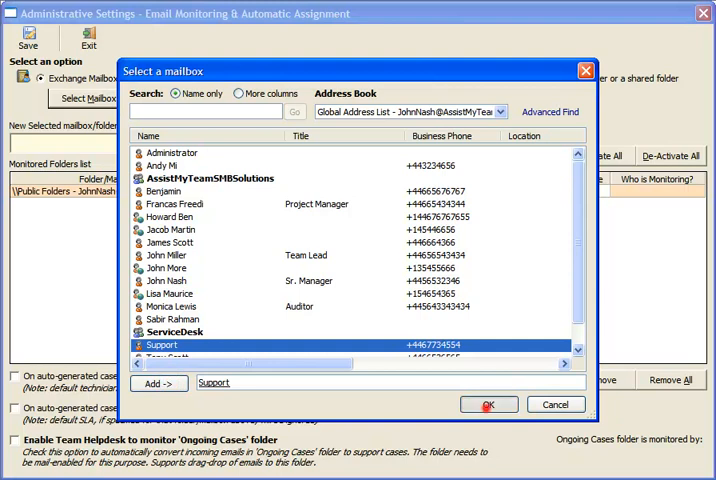
click(488, 404)
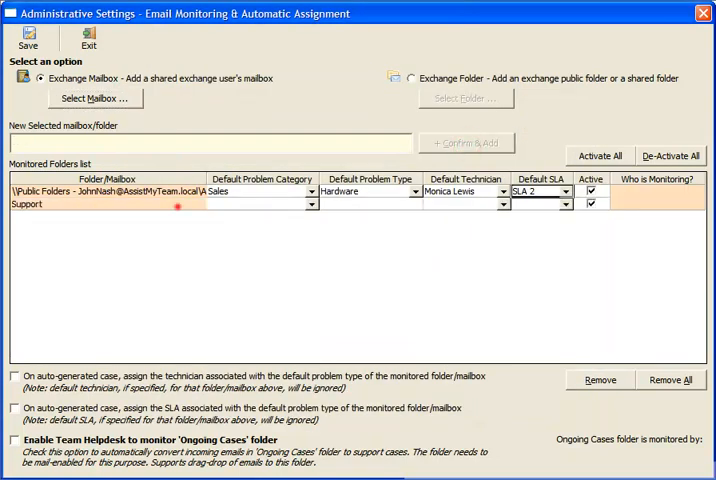
click(506, 191)
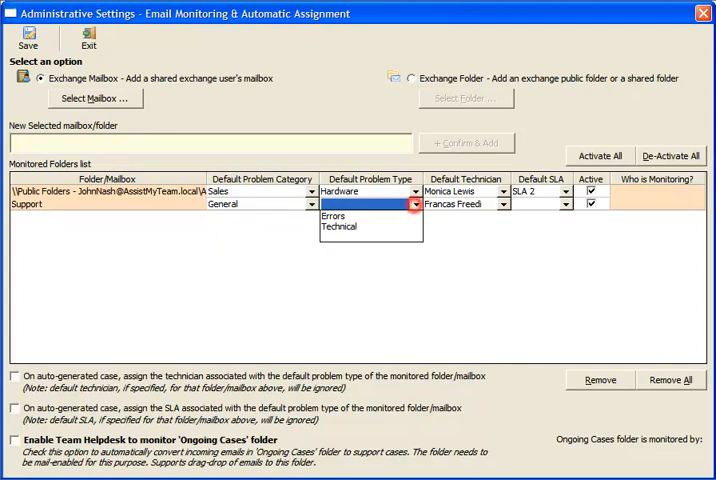
click(339, 225)
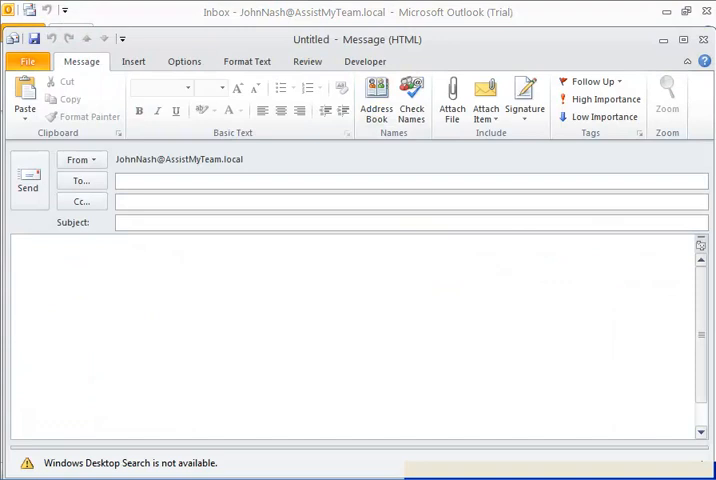
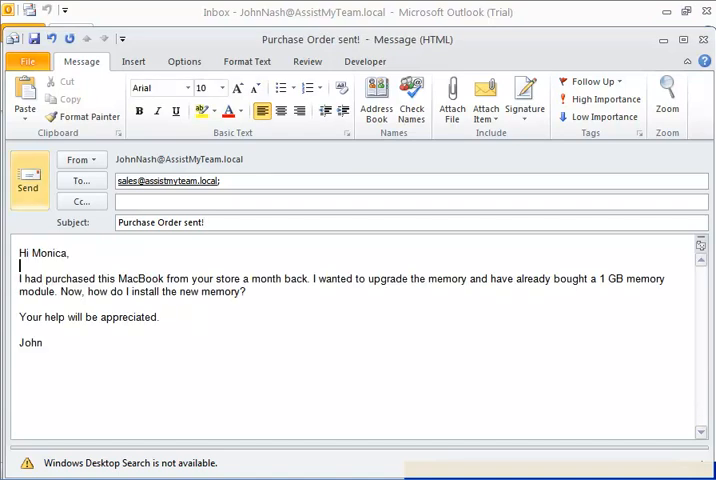
click(28, 183)
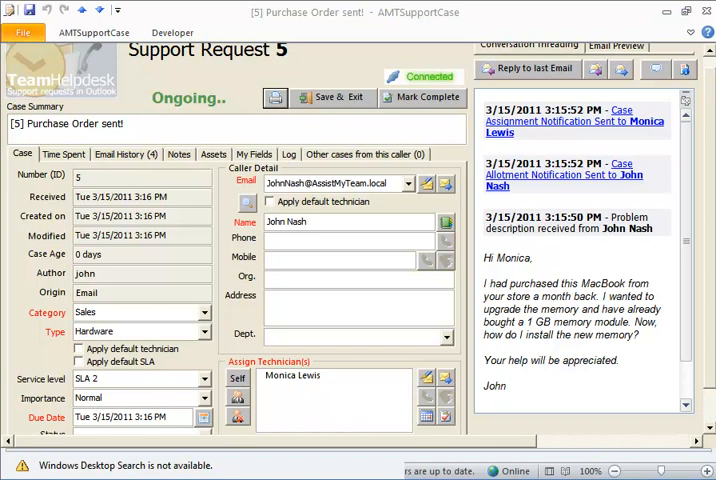
Scroll through support case 5's details and conversation
scroll(down, 3)
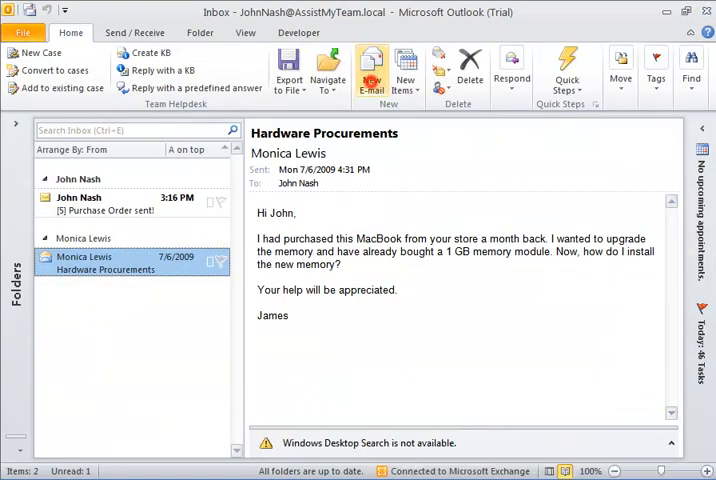
Compose a new message to Support with subject 'Query about printer page settings' and send it
click(372, 75)
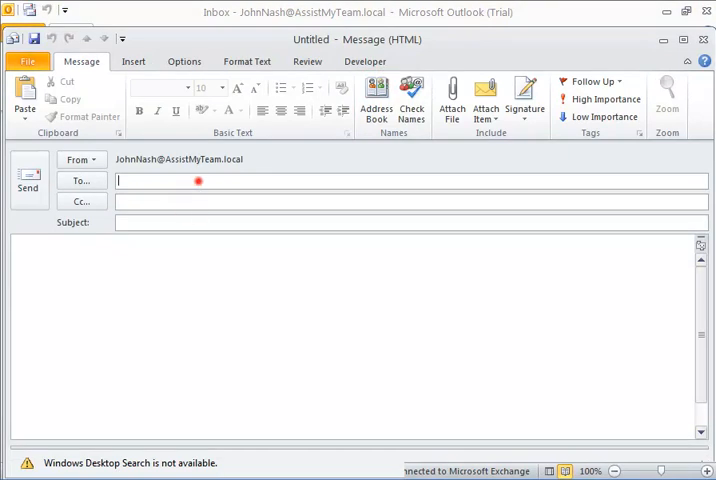
text(support;)
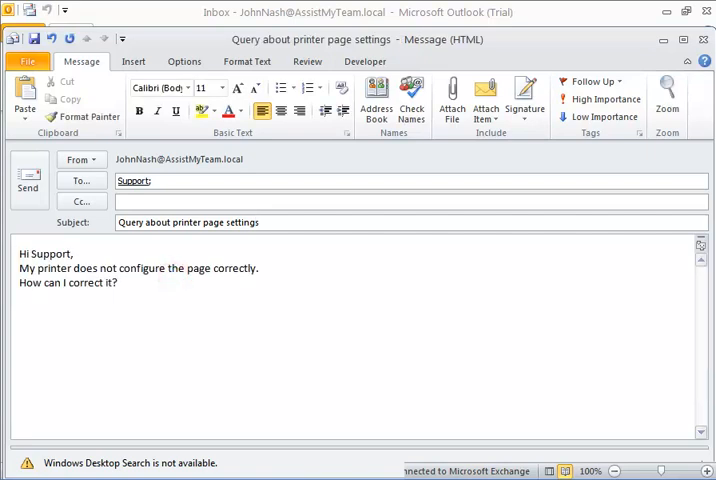
text(J)
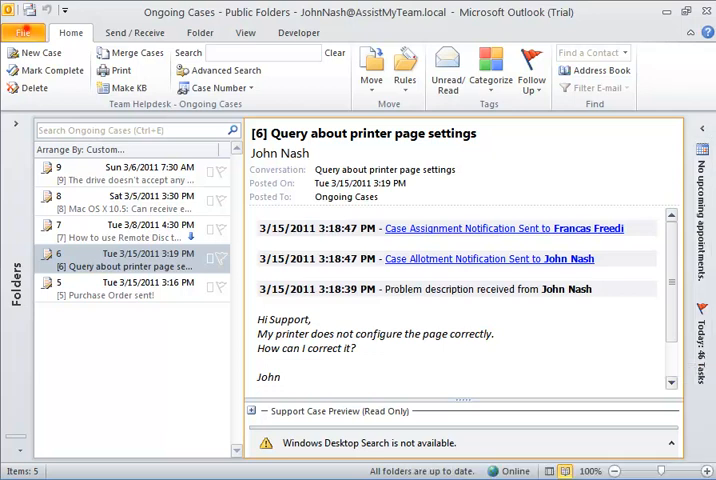
Visit the File > Team Helpdesk Manager backstage and return to Ongoing Cases showing case 6
click(23, 33)
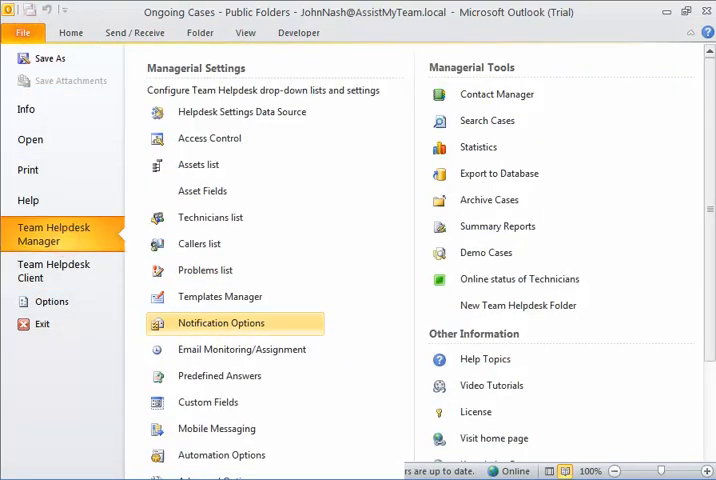
click(242, 349)
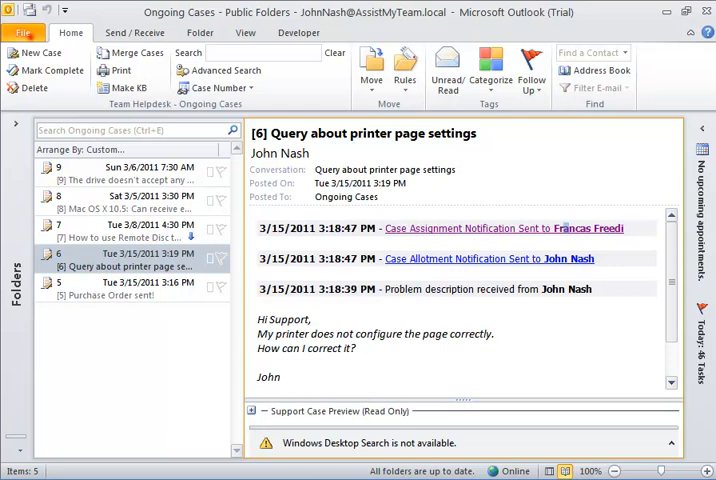
Reopen the monitoring settings, keep Support active and uncheck Active for the Sales folder
click(22, 32)
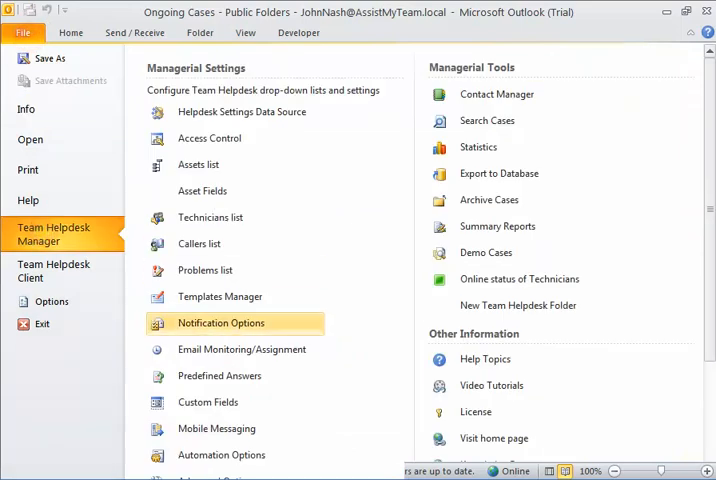
click(242, 349)
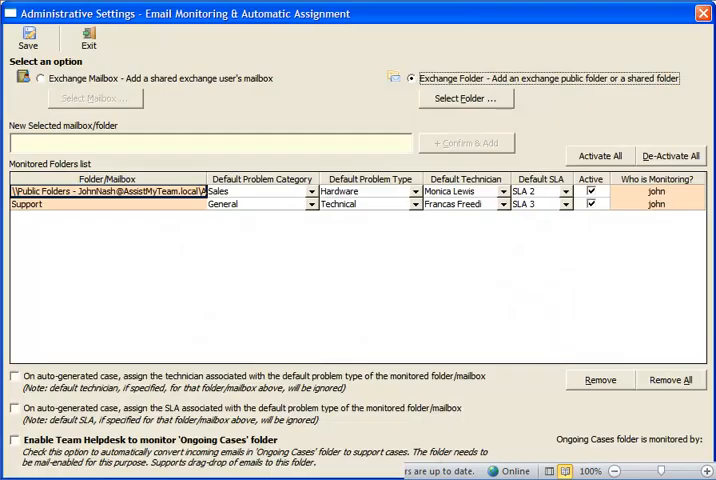
click(591, 204)
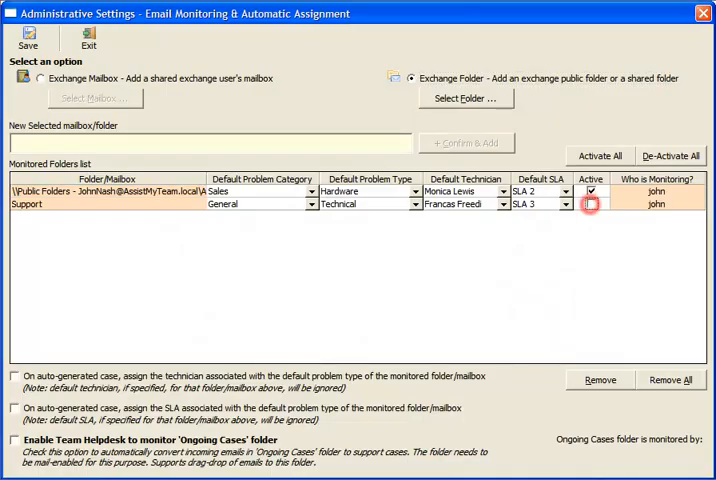
click(591, 204)
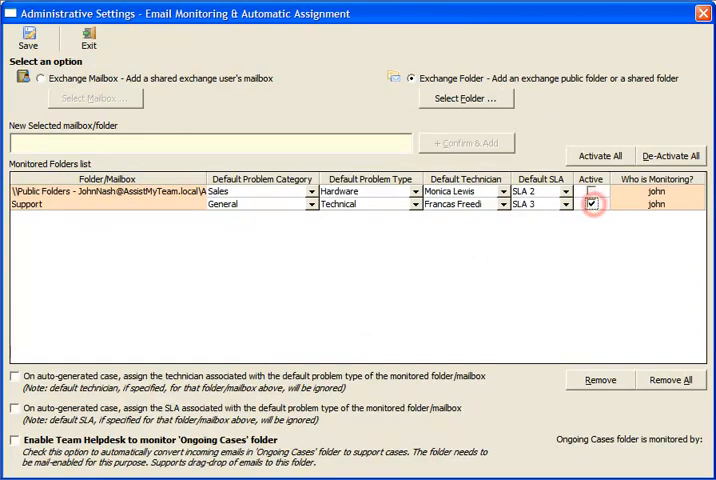
click(592, 191)
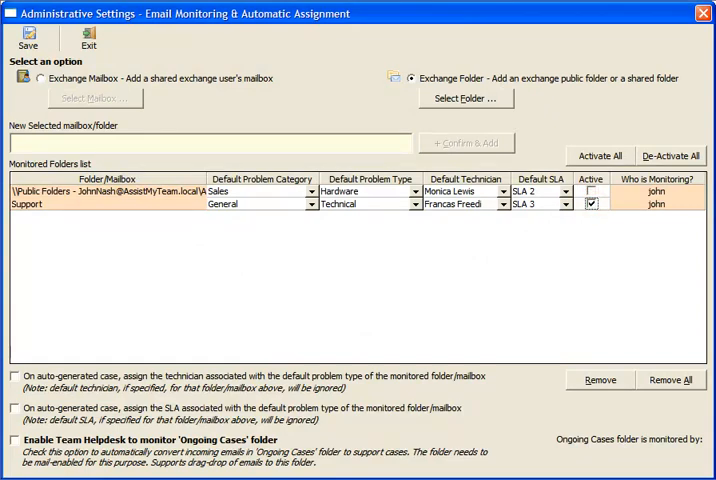